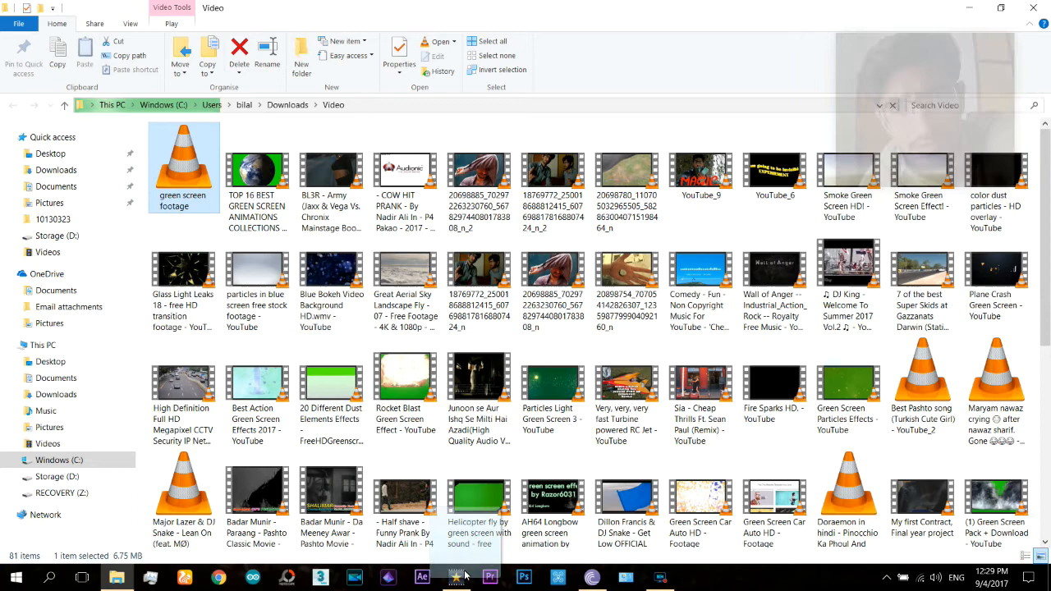
Step: Import the green screen footage onto Video Track 1 and scrub through the clip
click(462, 574)
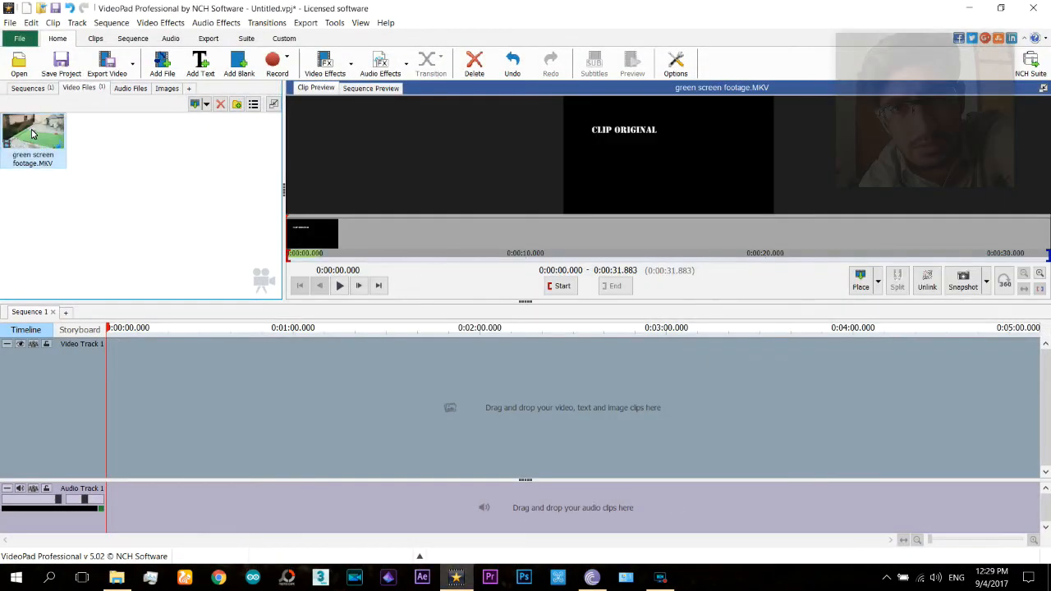
drag(34, 140, 148, 411)
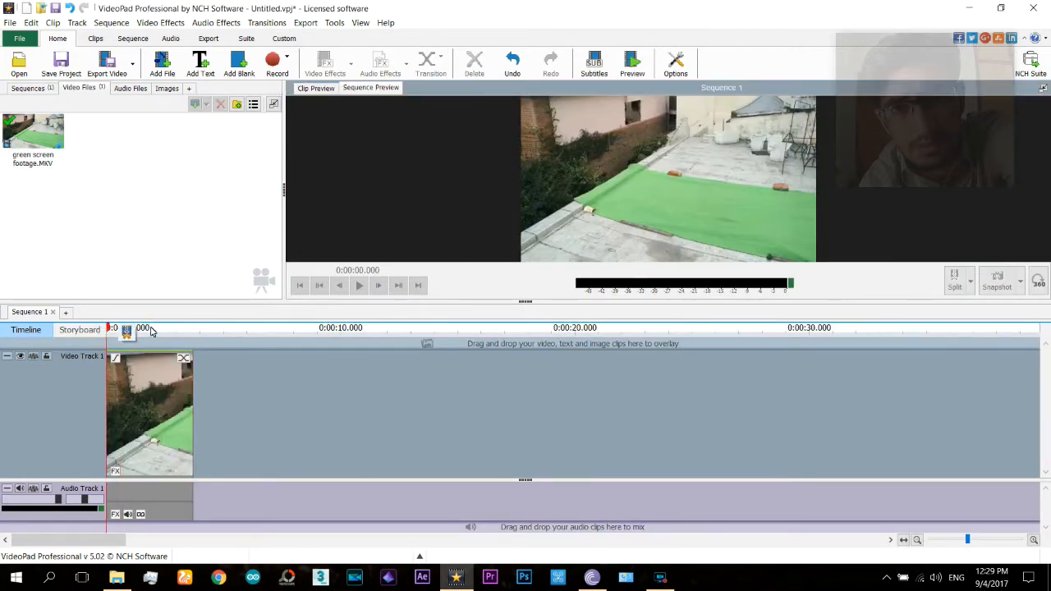
drag(125, 327, 115, 327)
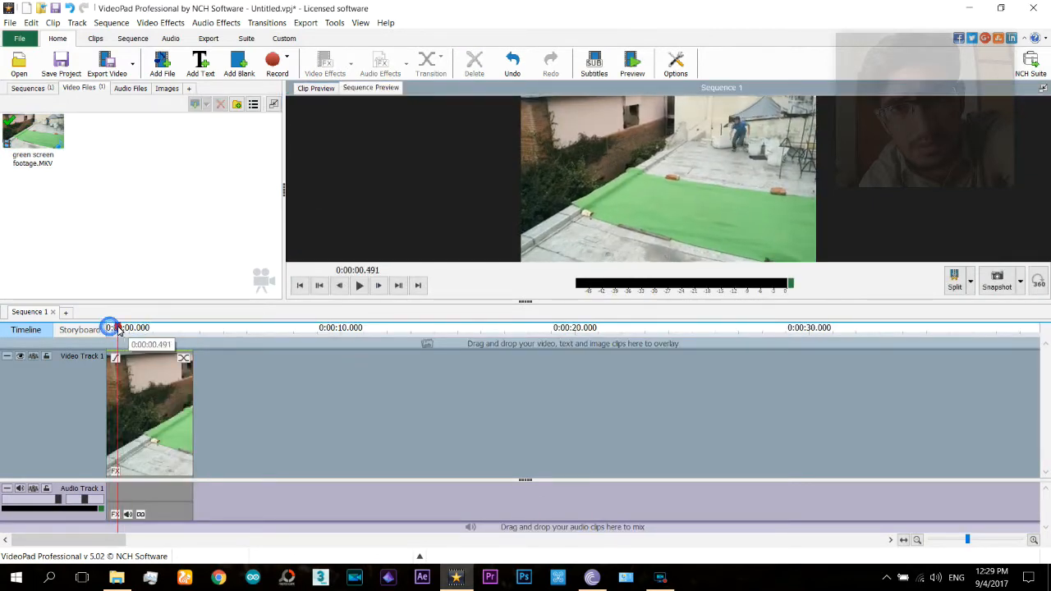
drag(115, 328, 160, 328)
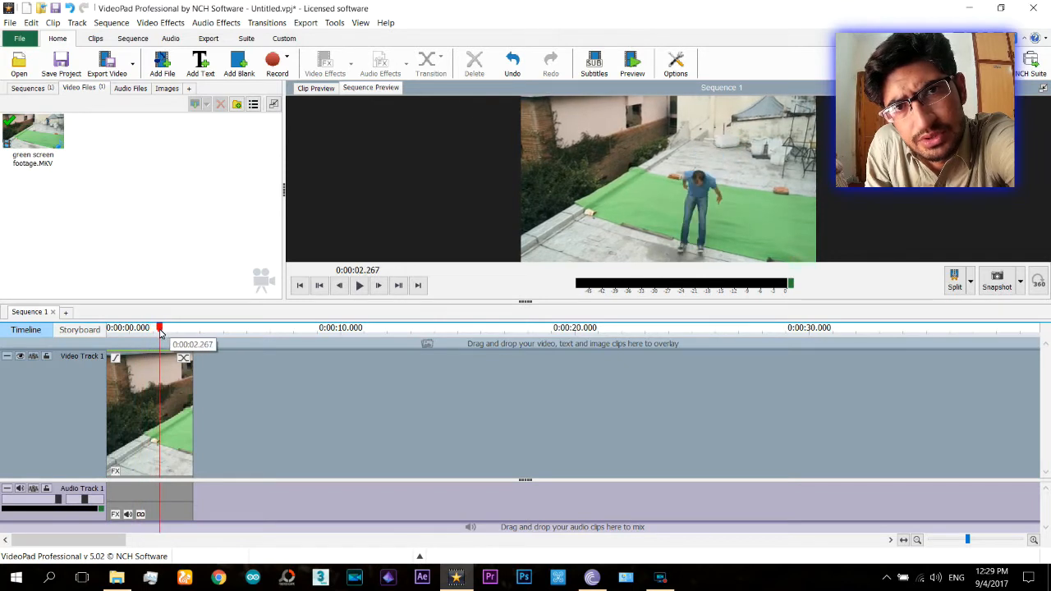
drag(160, 327, 174, 327)
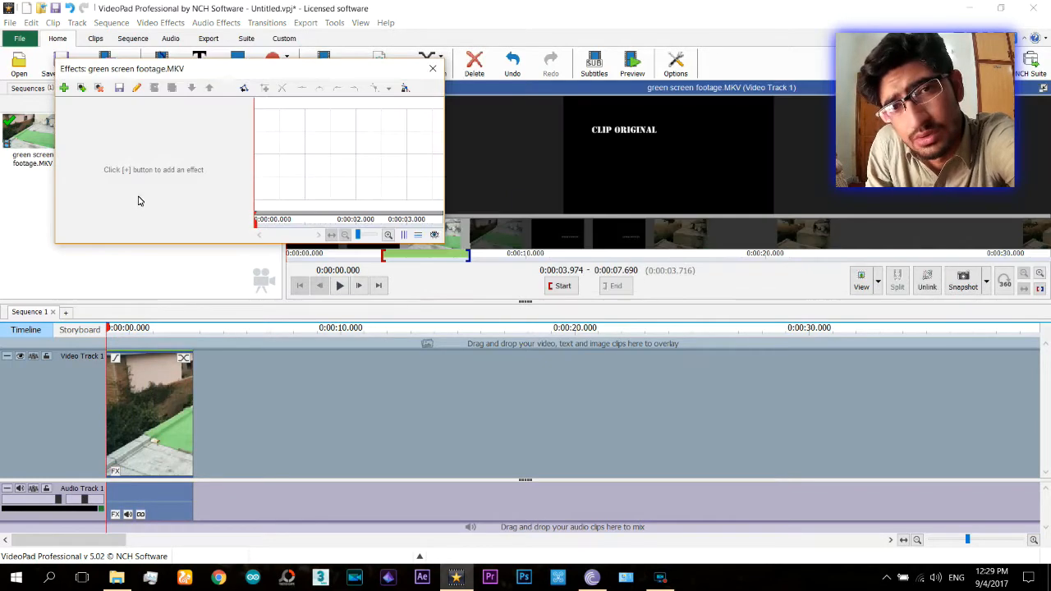
Step: Apply the Green Screen effect to the footage clip and scrub the sequence preview
click(64, 88)
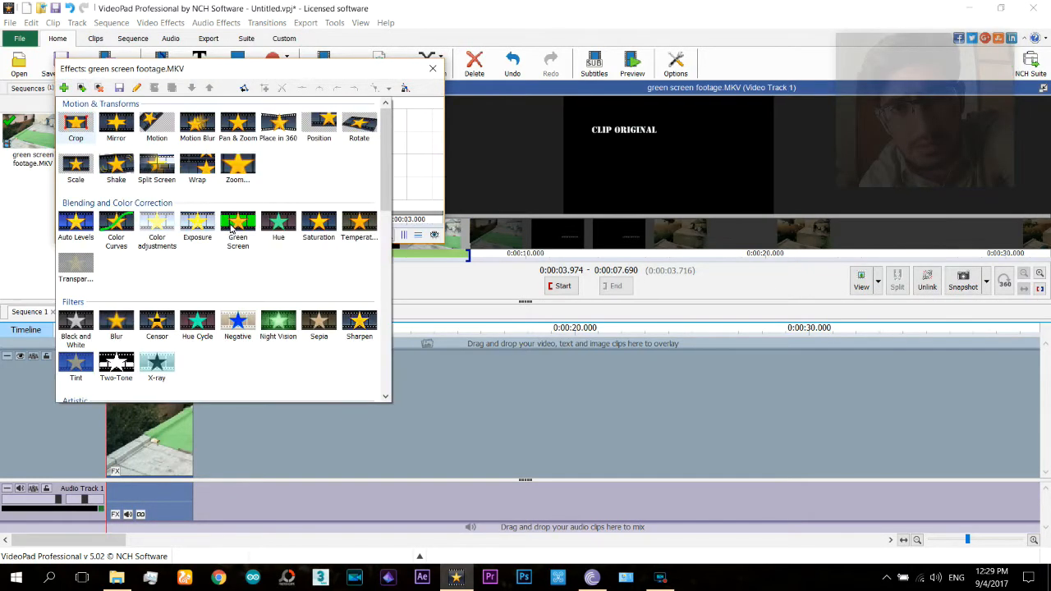
click(237, 226)
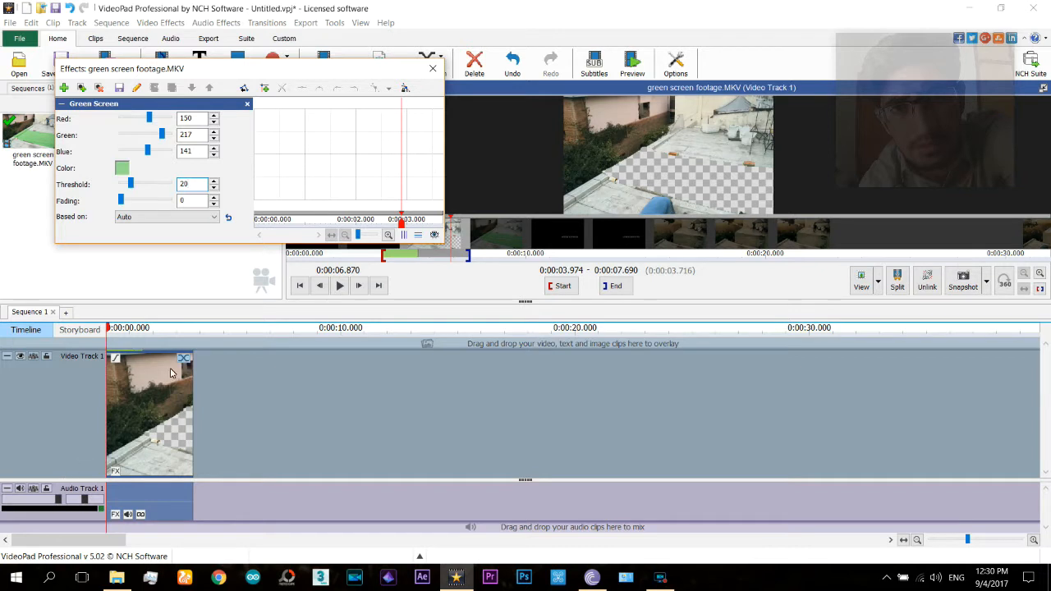
click(108, 328)
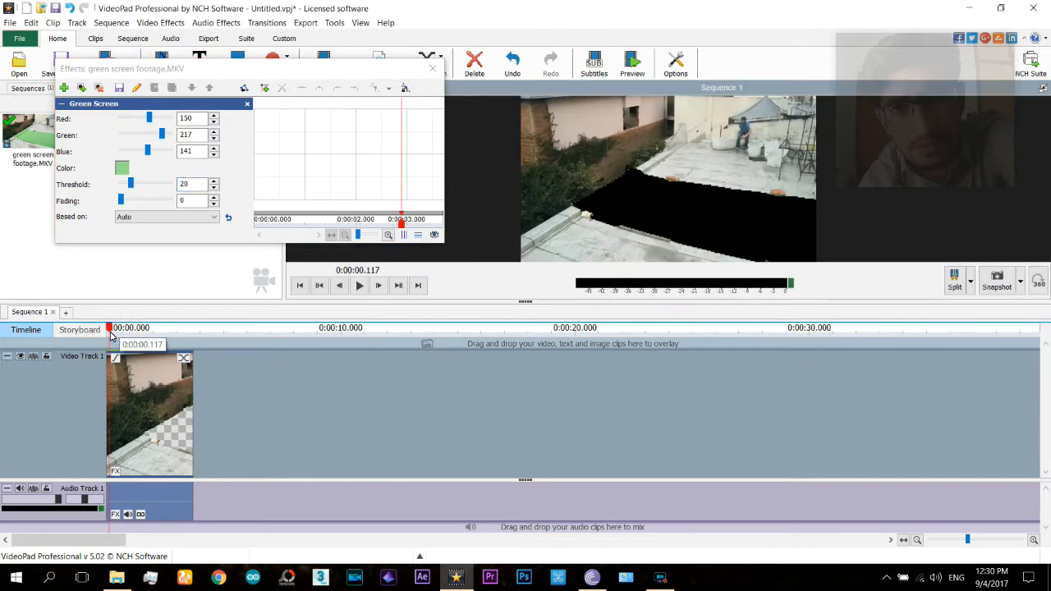
drag(109, 327, 133, 328)
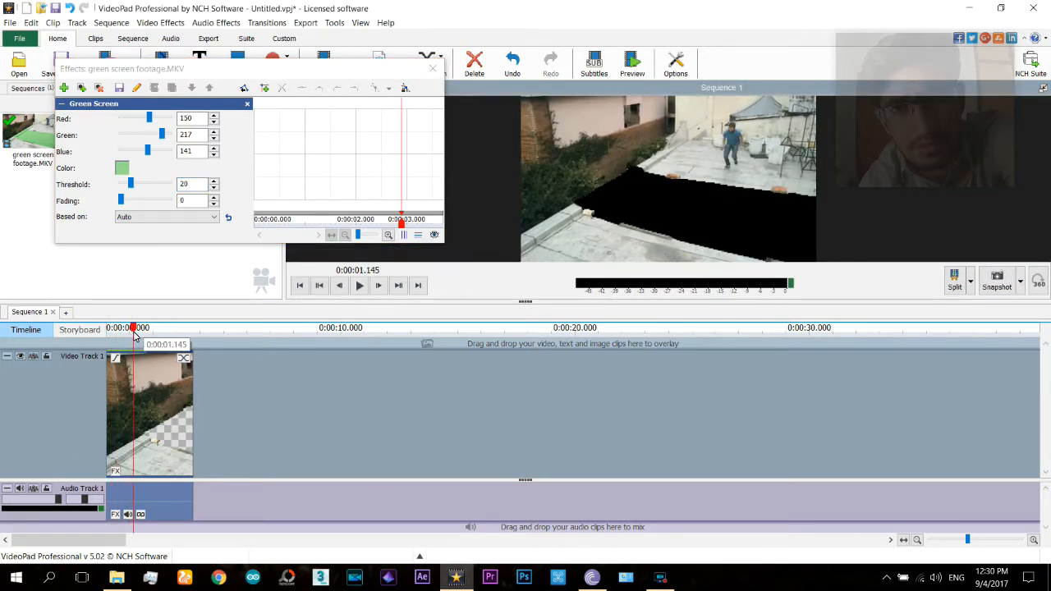
drag(133, 328, 156, 328)
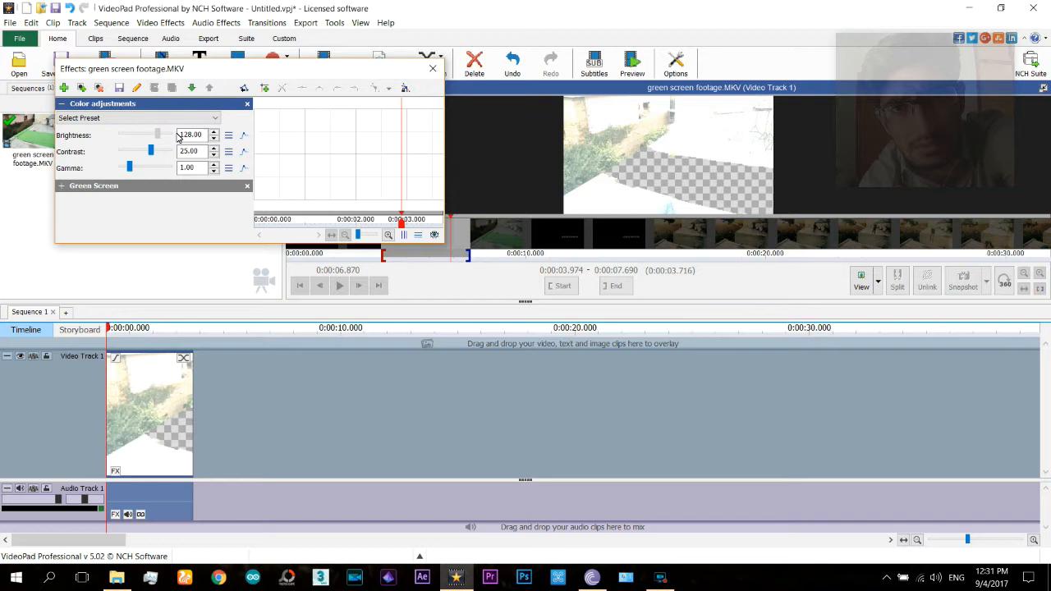
Step: Set the clip's Brightness to 255, Contrast to 100 and Gamma to 5, then preview the matte
drag(156, 134, 169, 134)
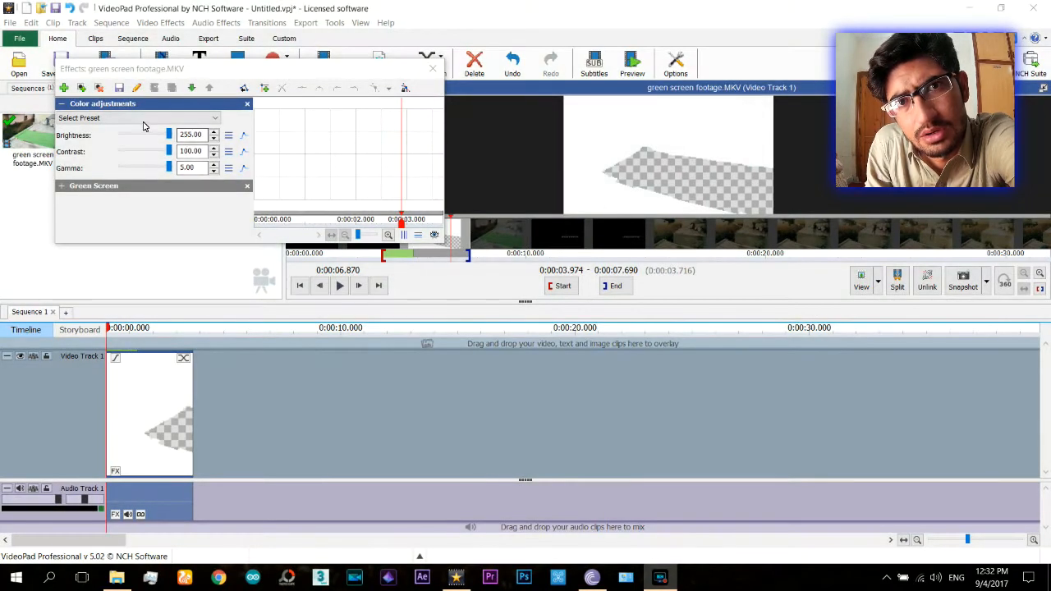
click(62, 103)
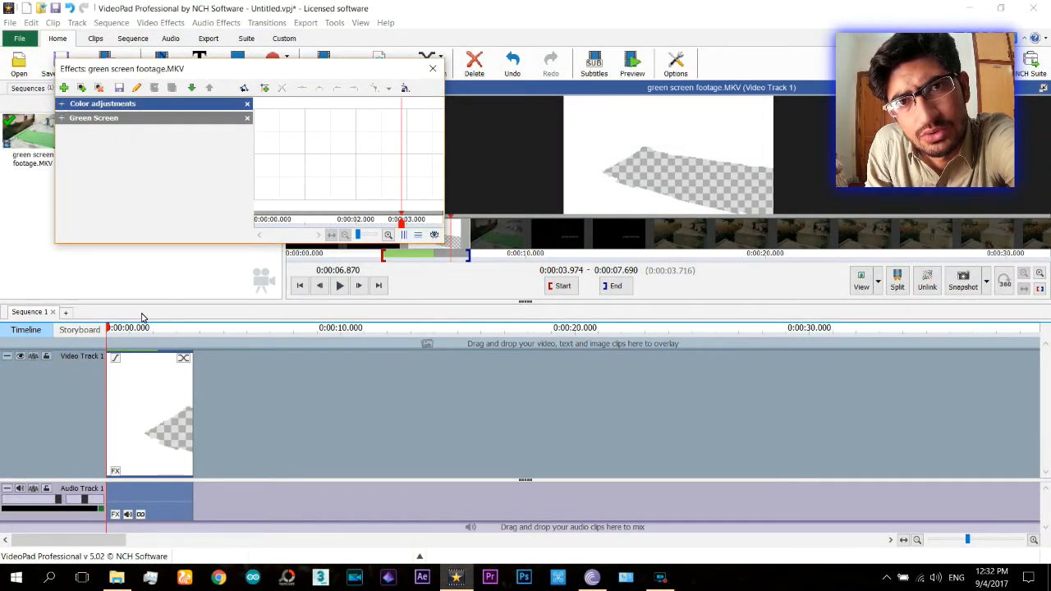
click(127, 328)
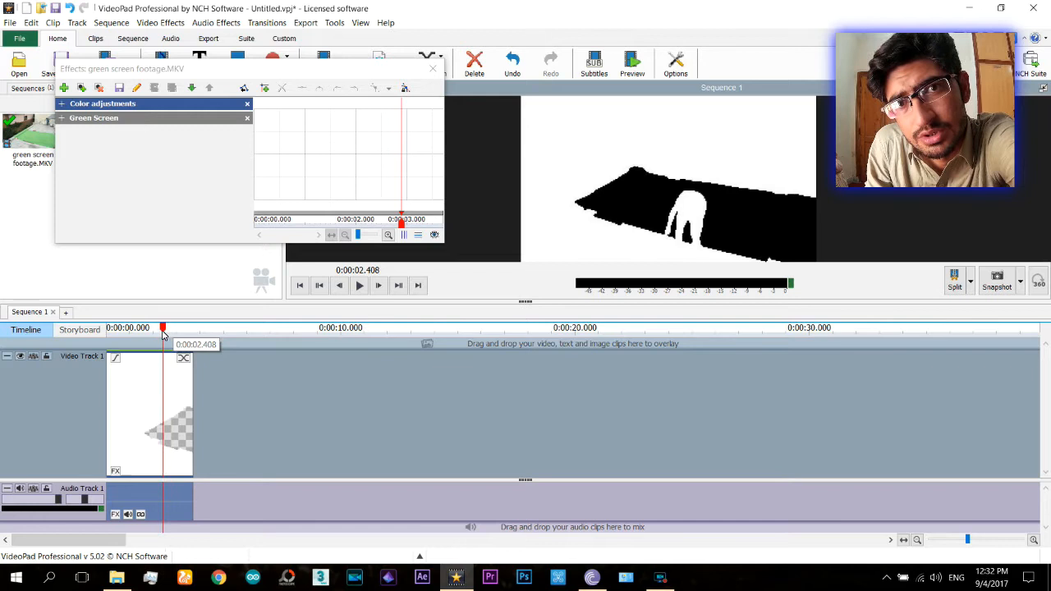
drag(163, 327, 121, 328)
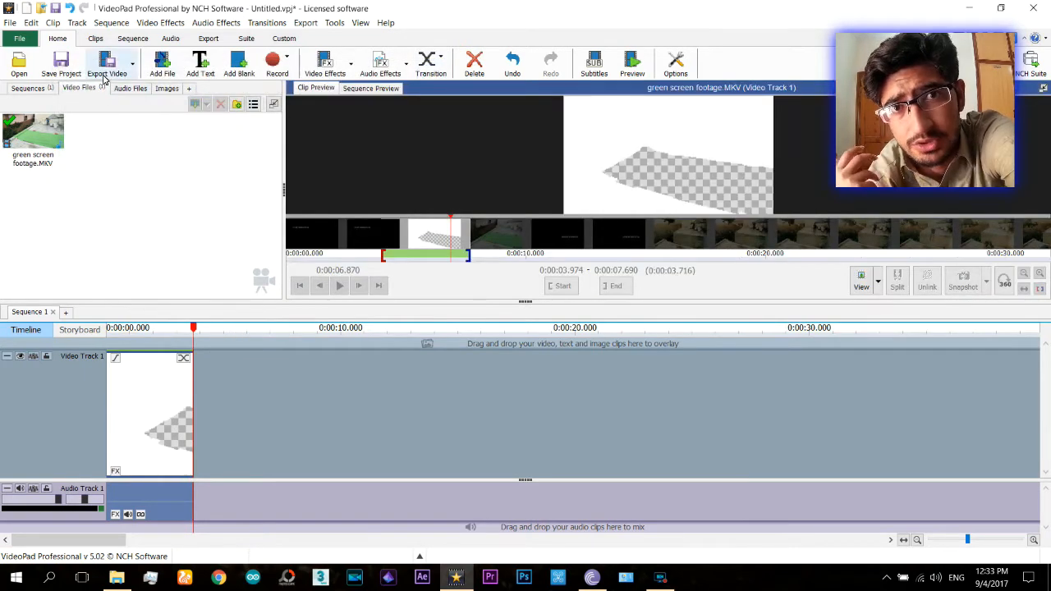
Step: Export the matte video to a file named 'alpha footage.avi'
click(110, 63)
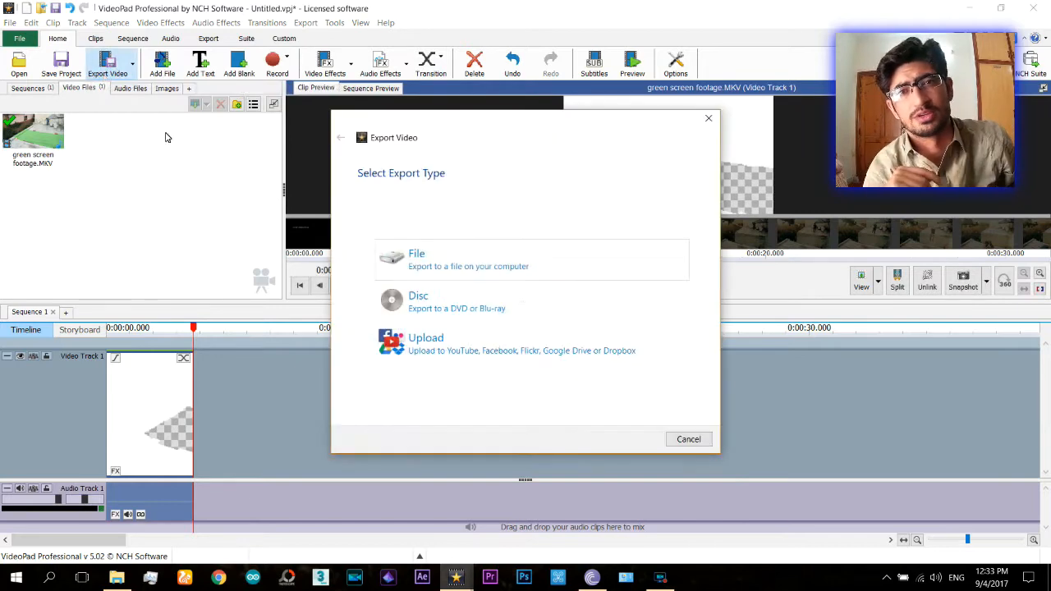
click(417, 259)
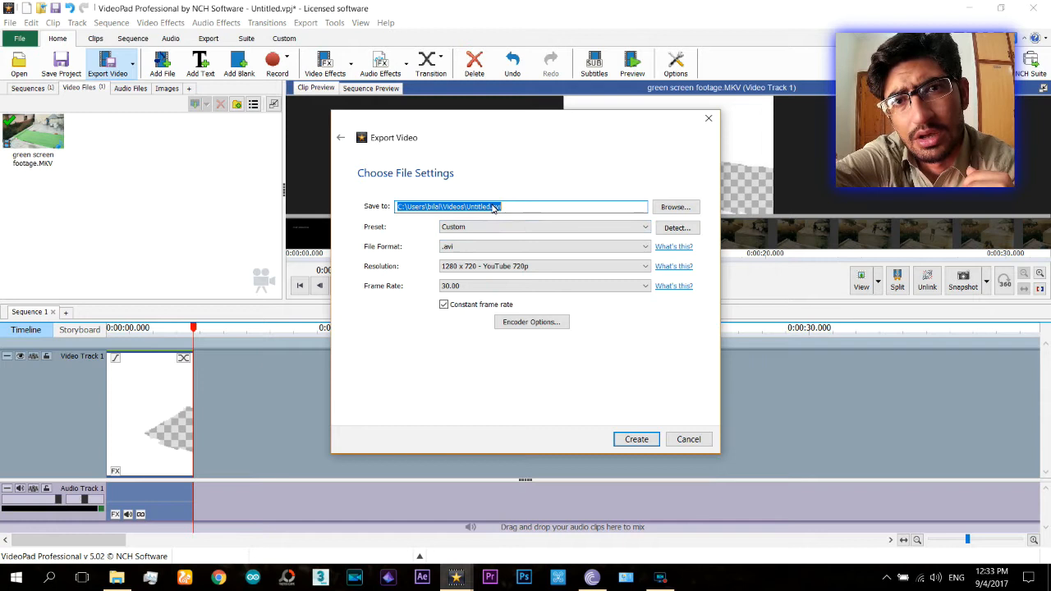
double_click(477, 206)
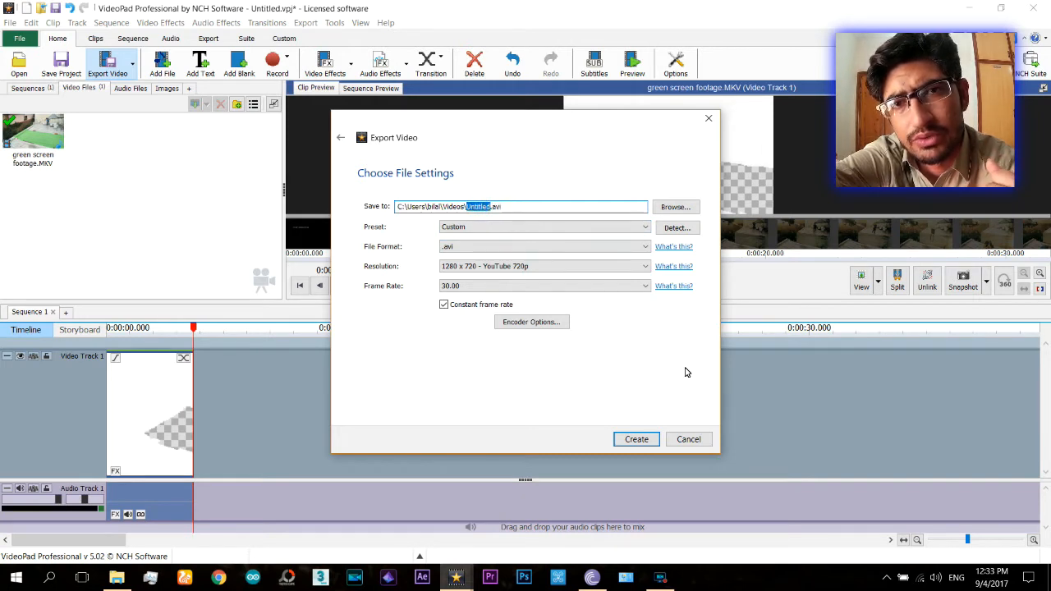
text(alpha footag)
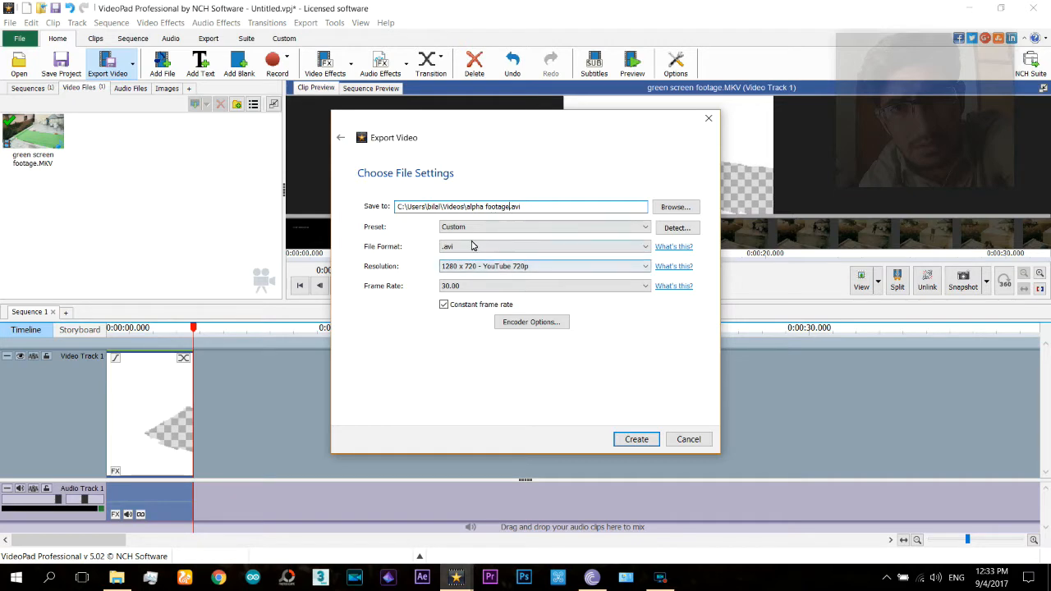
click(635, 440)
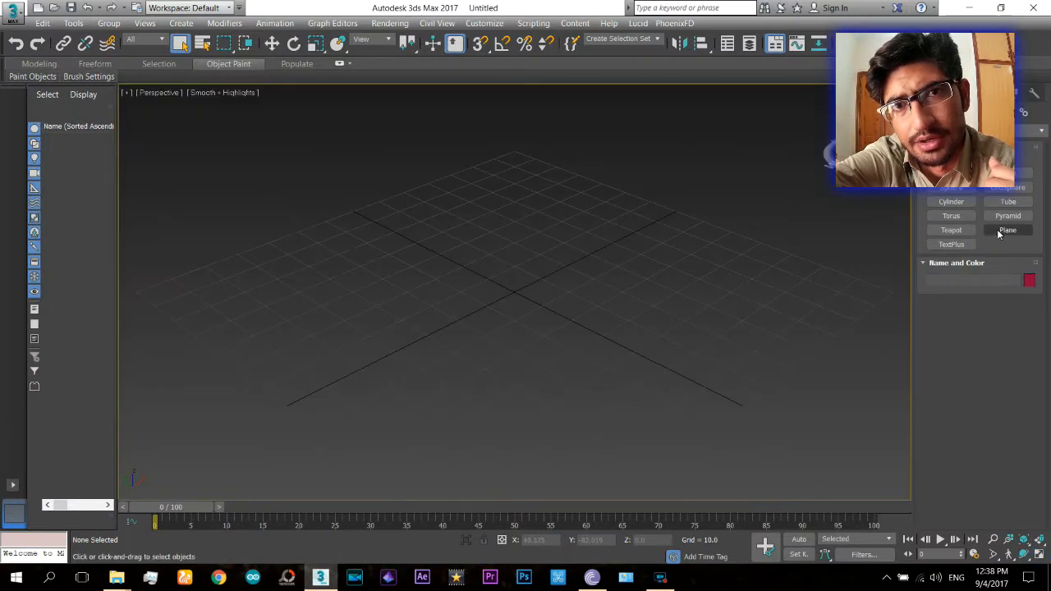
Step: Create a plane in the Perspective viewport with Length 108 and Width 192
click(1007, 230)
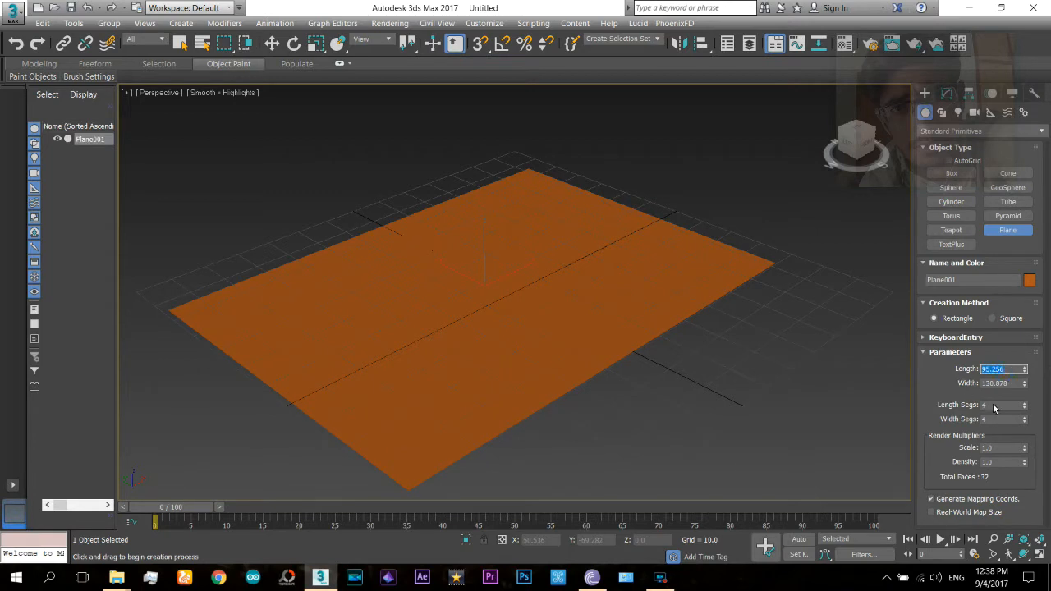
click(998, 383)
text(192)
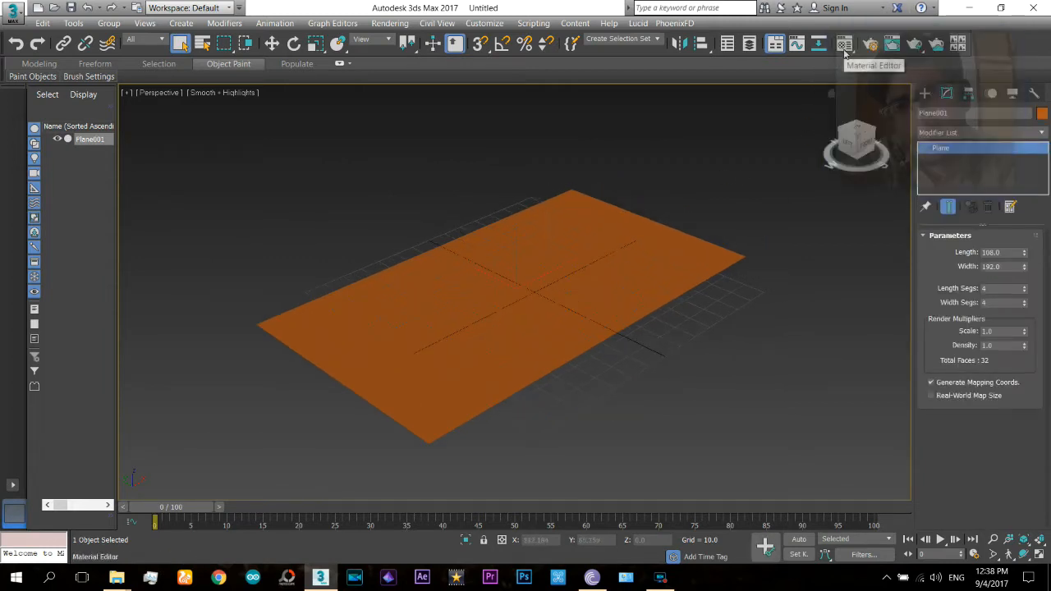
Step: Assign the plane a 'green screen alpha' material with the footage as Diffuse bitmap, then scrub frames
click(844, 44)
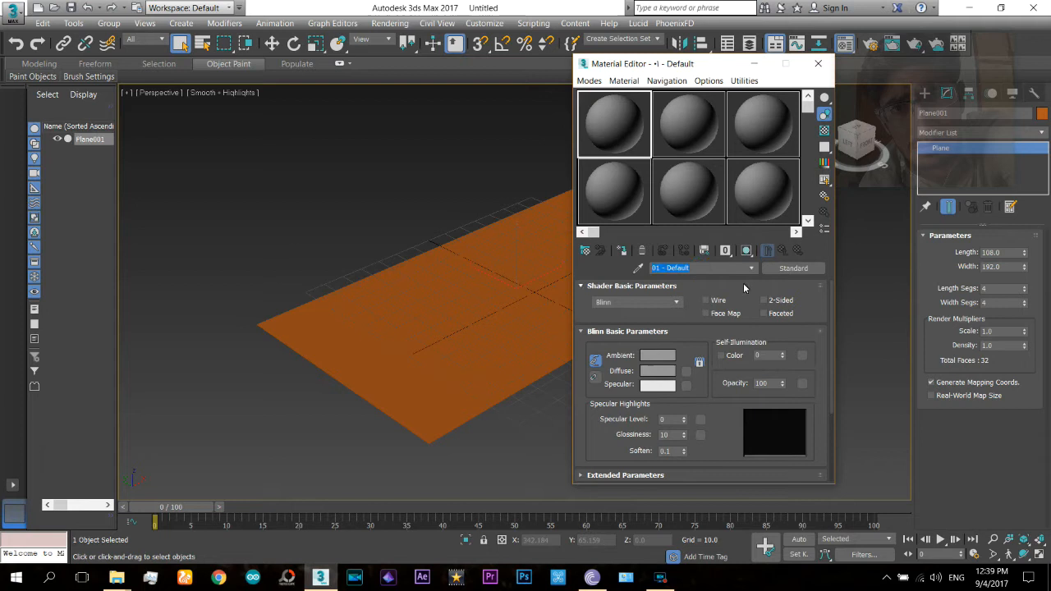
text(green screen alpha)
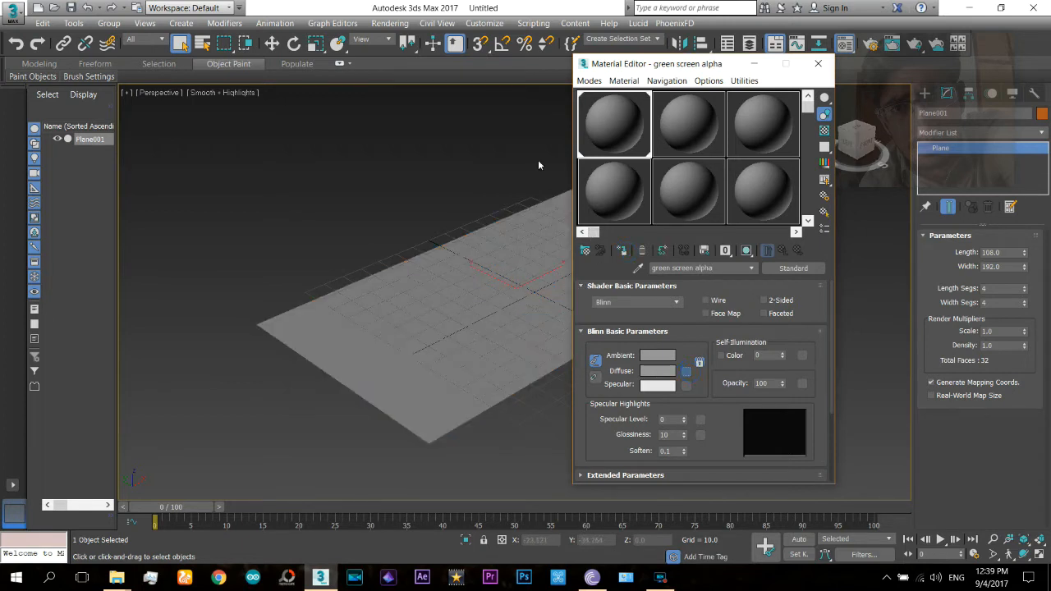
mouse_move(542, 160)
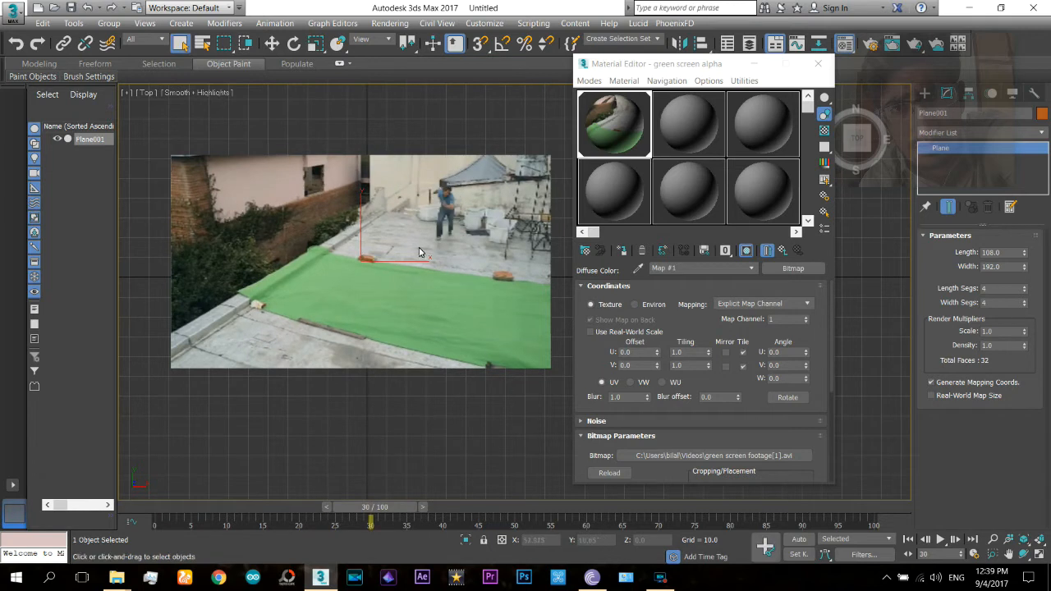
drag(370, 521, 606, 521)
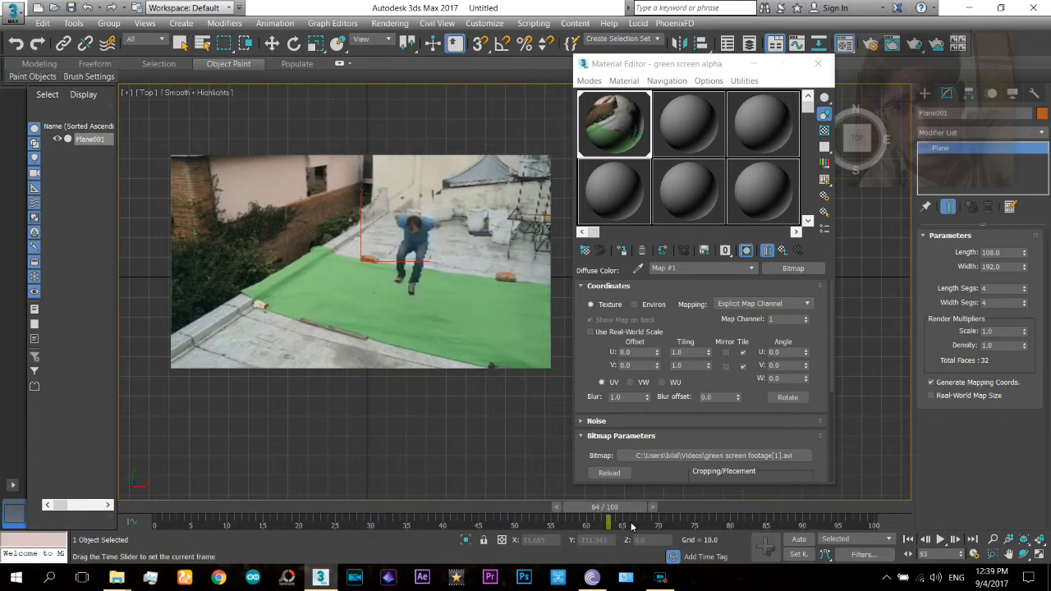
drag(608, 524, 476, 524)
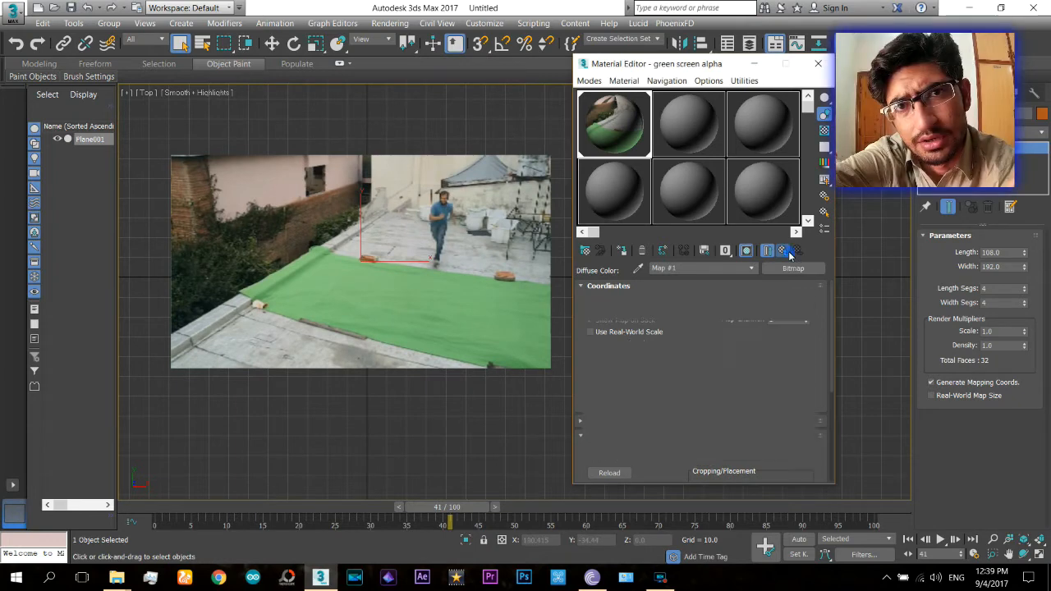
Step: Load alpha footage[1].avi as the material's Opacity bitmap and close the Material Editor
click(788, 250)
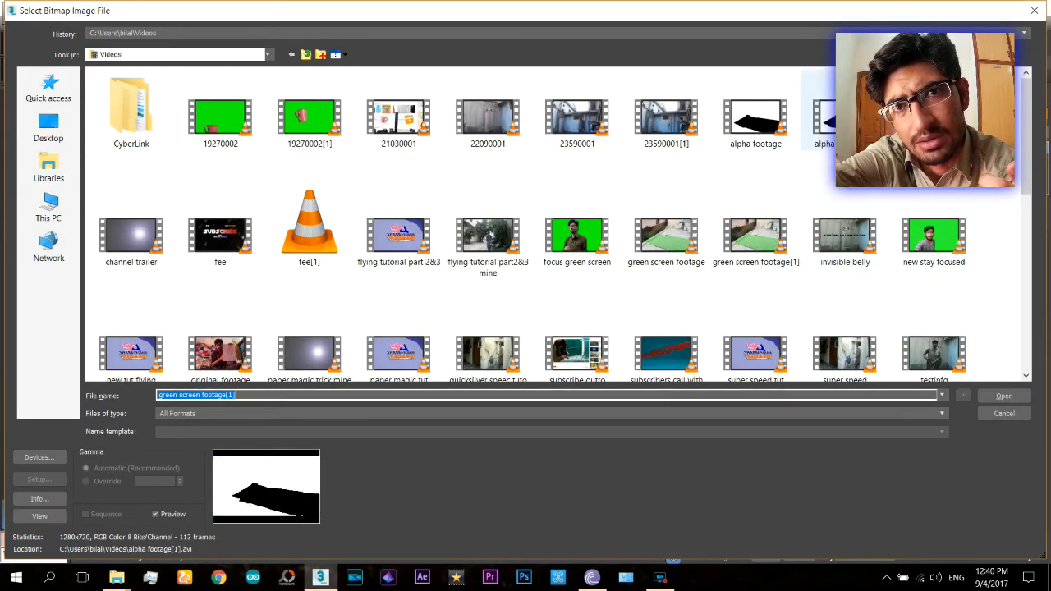
click(1004, 396)
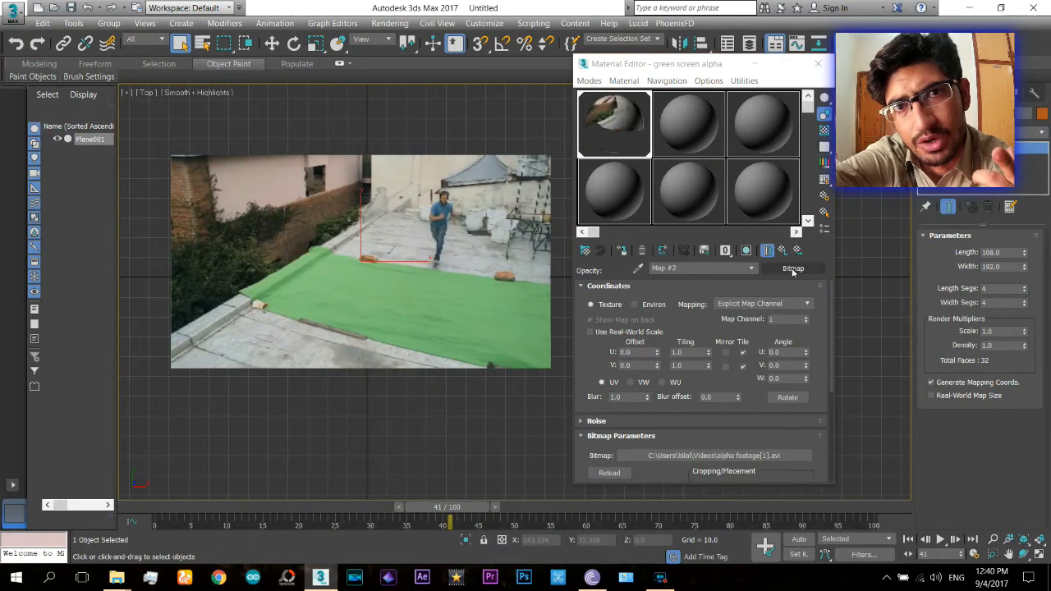
click(745, 250)
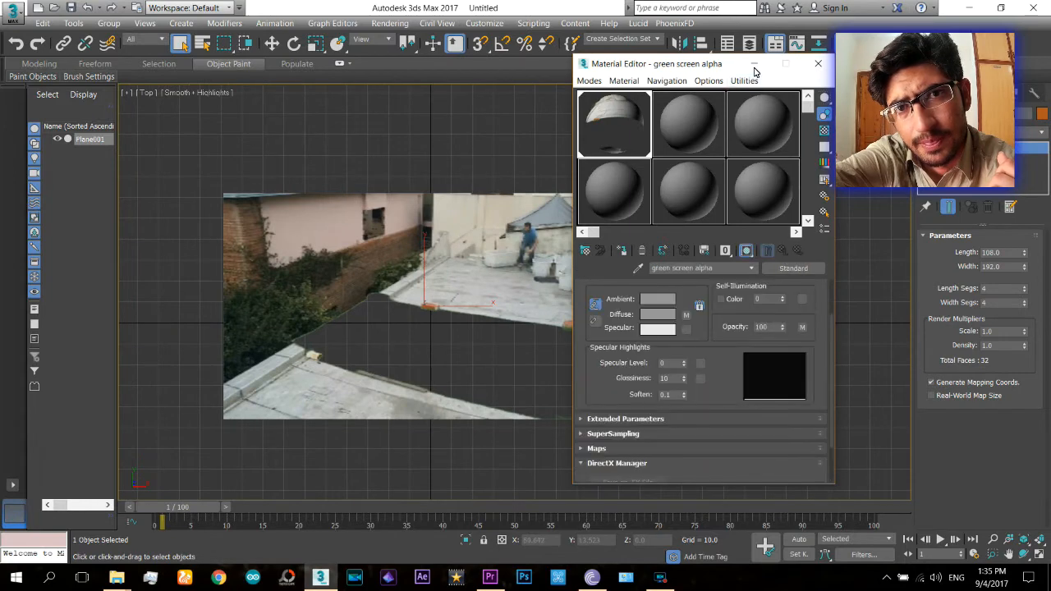
click(818, 63)
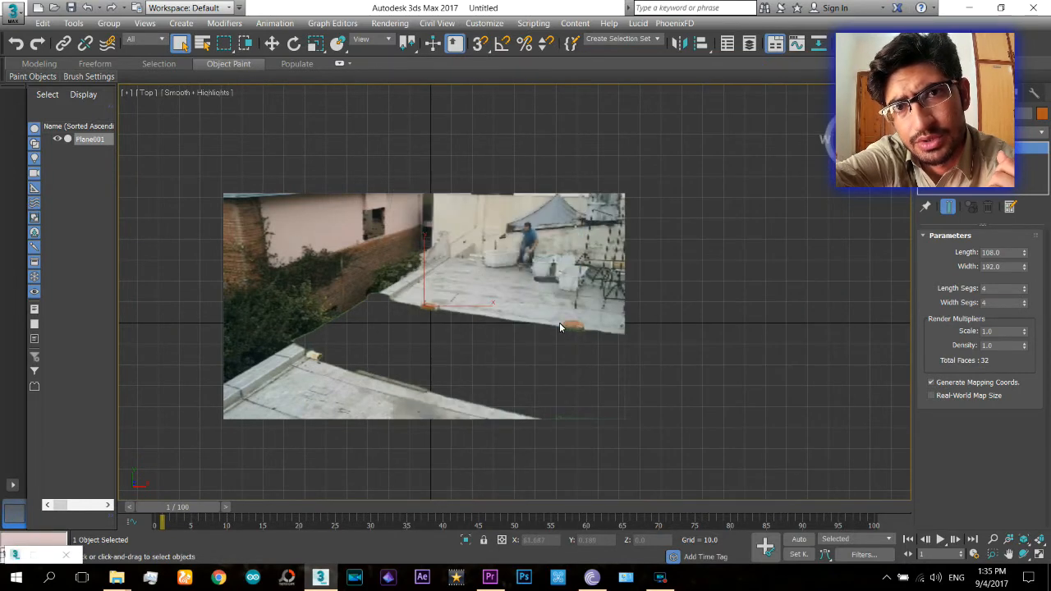